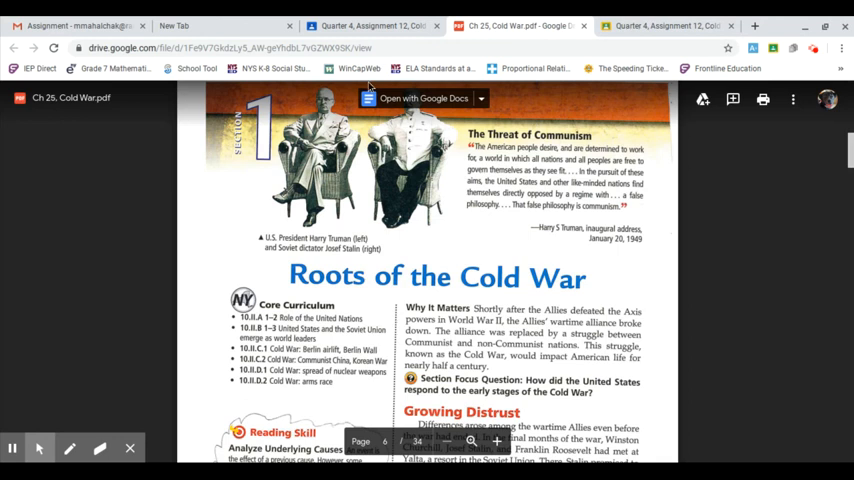
mouse_move(394, 236)
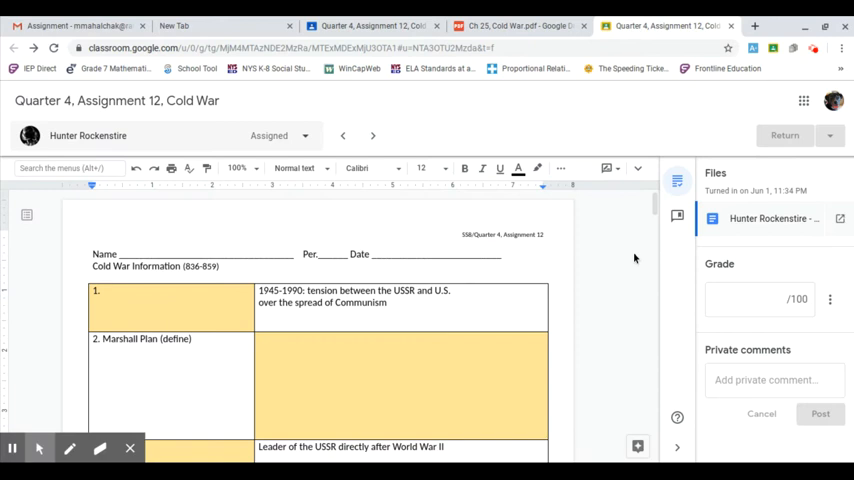
Scroll through the worksheet pages, then return to the Ch 26 Cold War PDF
scroll(down, 3)
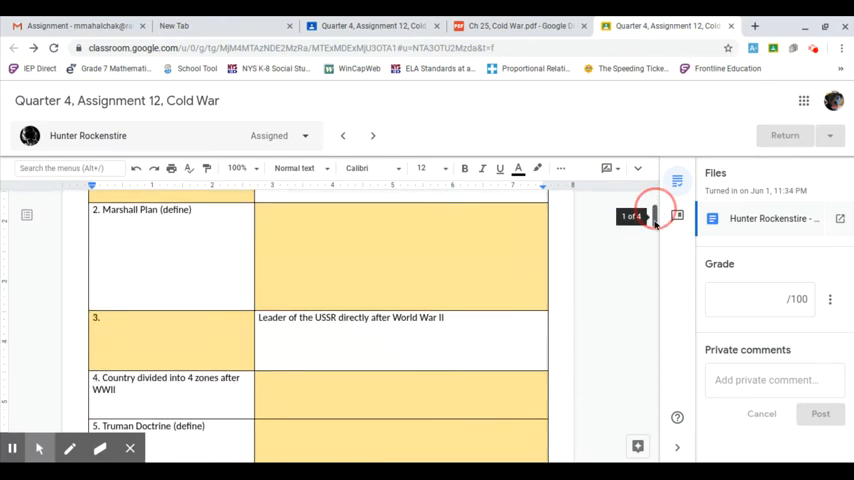
scroll(down, 3)
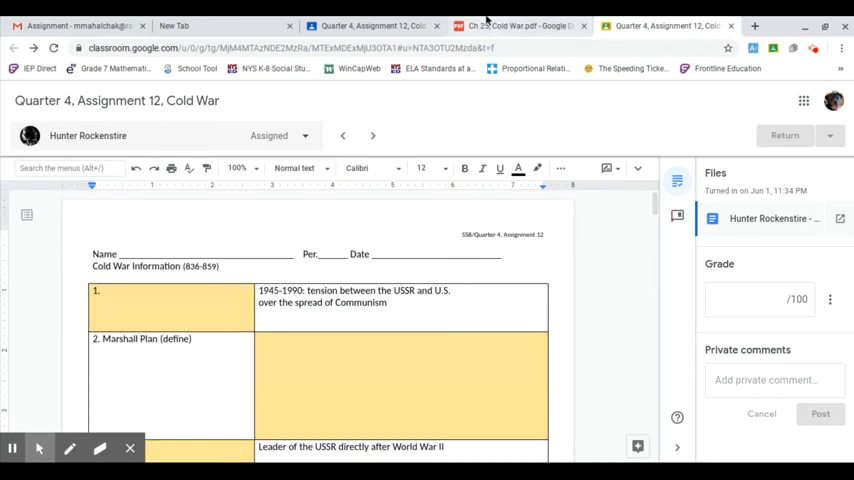
click(520, 24)
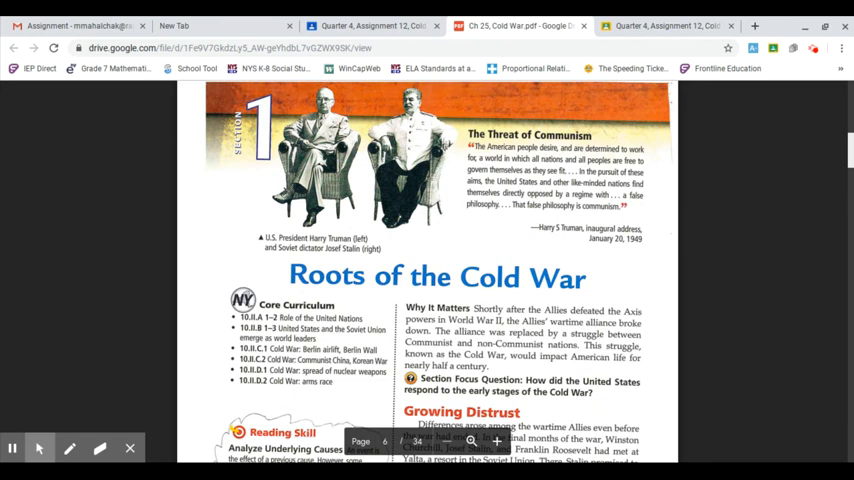
Scroll the PDF down to Churchill's 'iron curtain' quote on page 836
scroll(down, 3)
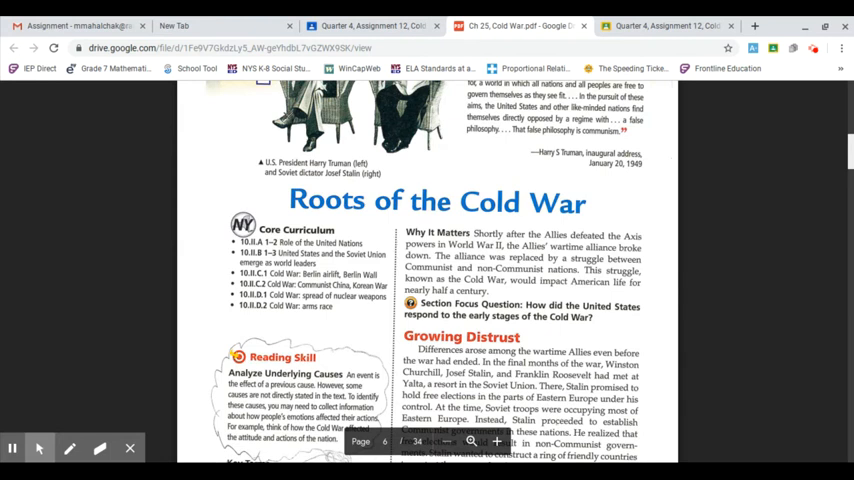
scroll(down, 3)
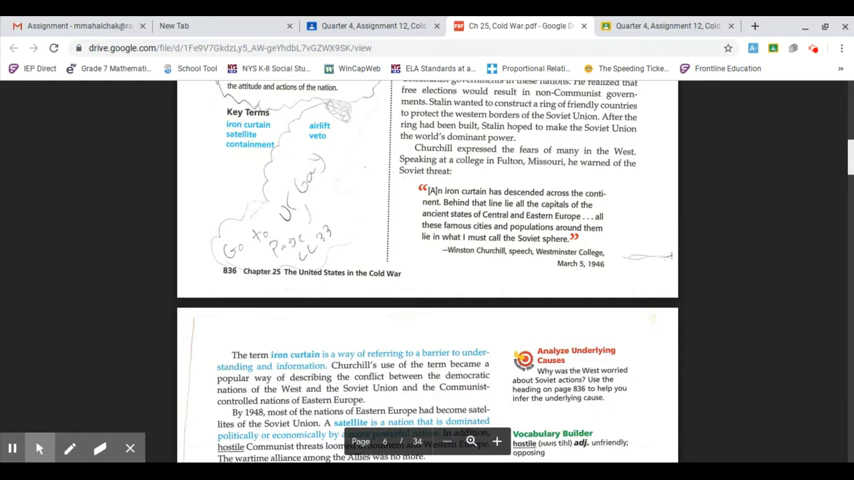
Scroll down to the Stalin Checkpoint and the Containing Soviet Expansion section
scroll(down, 3)
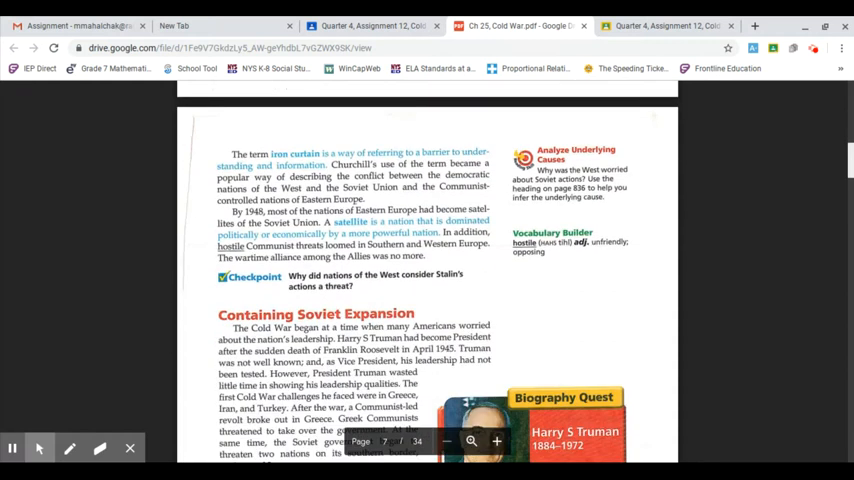
scroll(down, 3)
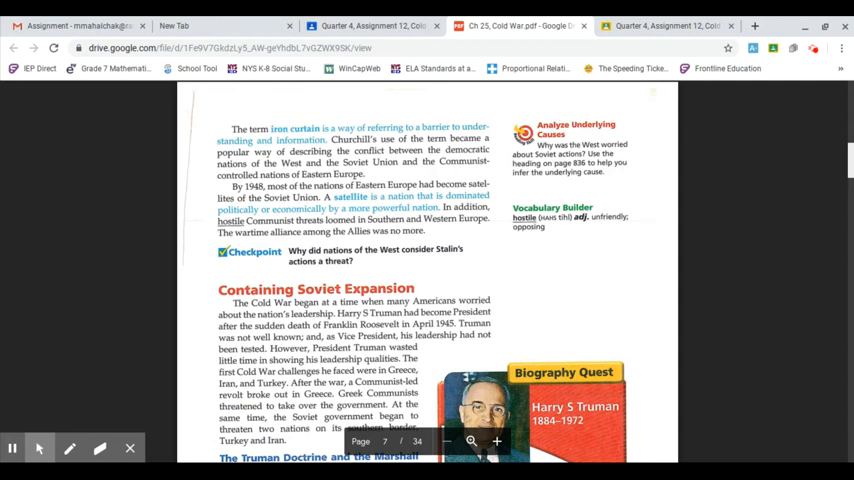
Scroll down to The Truman Doctrine and the Marshall Plan heading
scroll(down, 3)
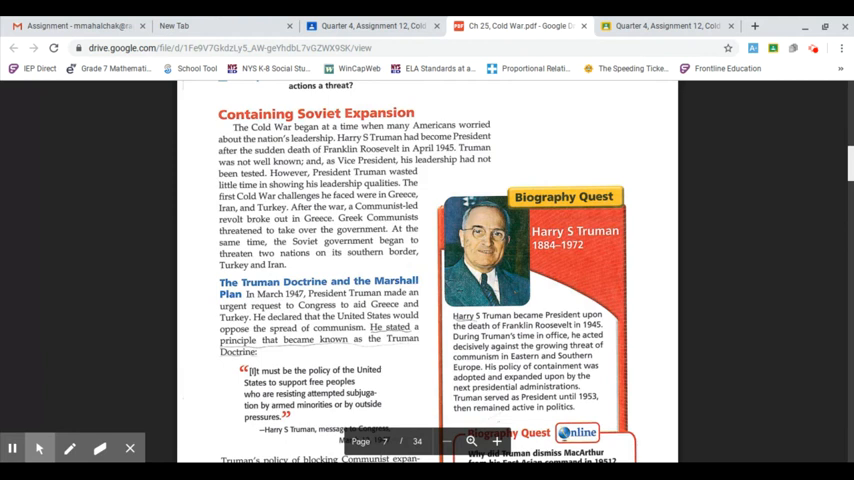
Scroll past the Truman containment quote to the end of page 837
scroll(down, 3)
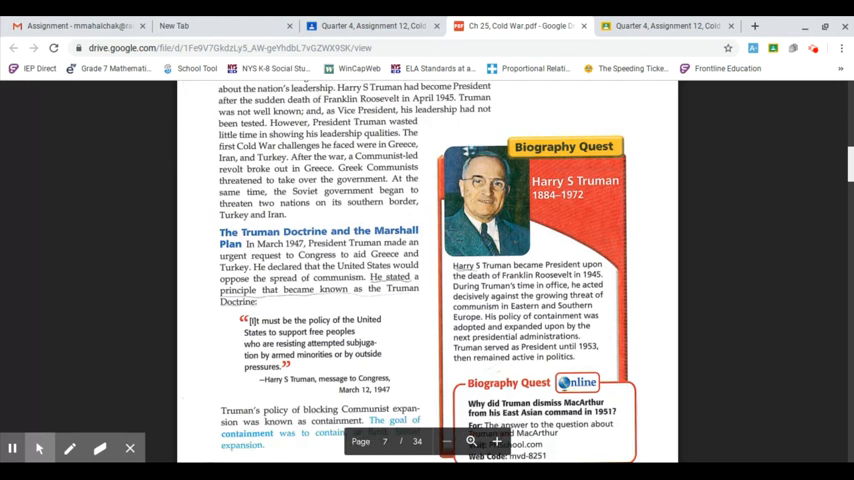
scroll(down, 3)
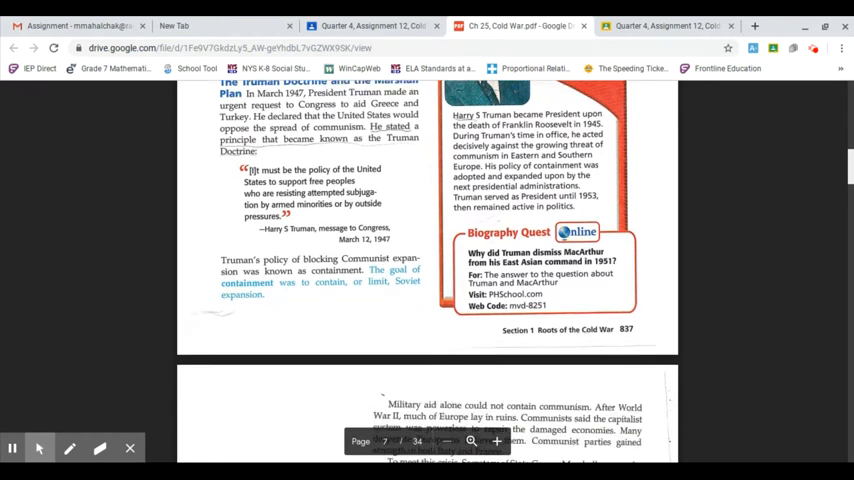
Scroll down to the Marshall Plan paragraphs and The Berlin Airlift heading
scroll(down, 3)
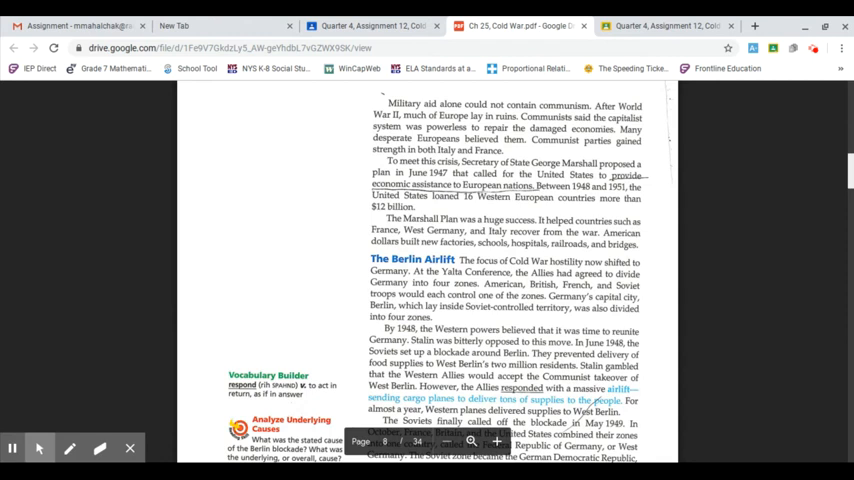
Scroll through the Berlin Airlift text to the Cold War Crisis paragraph
scroll(down, 3)
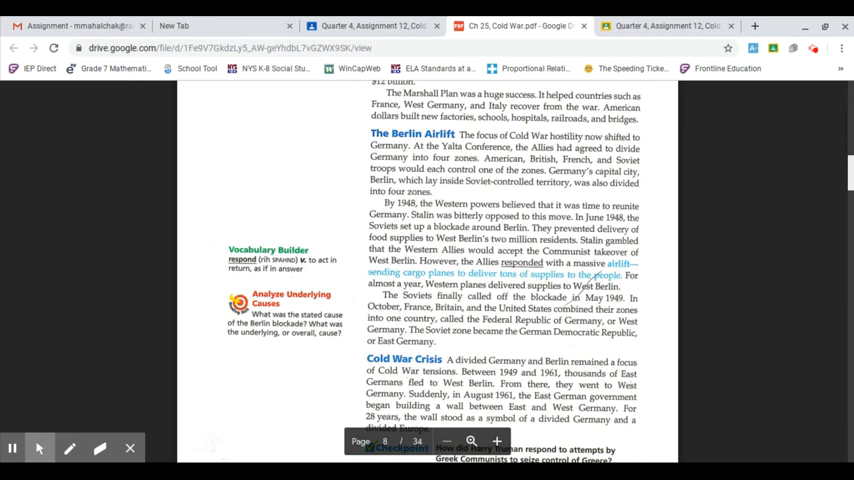
scroll(down, 3)
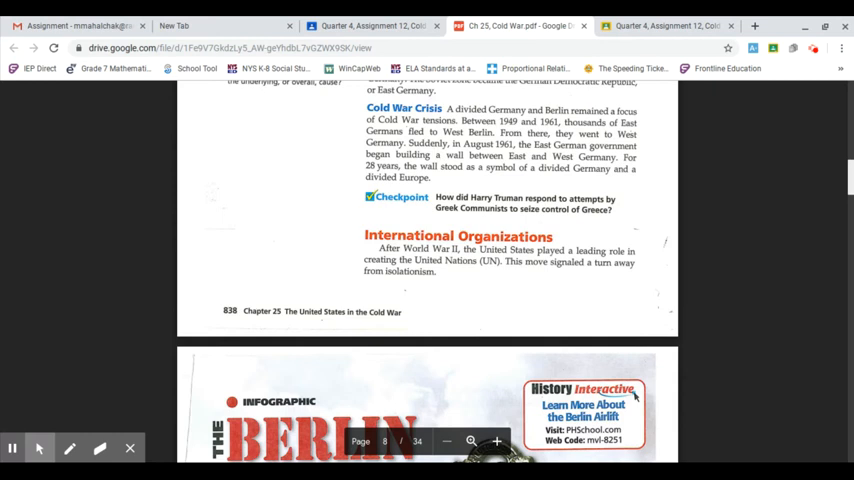
Scroll past International Organizations to the Berlin Airlift infographic page
scroll(down, 3)
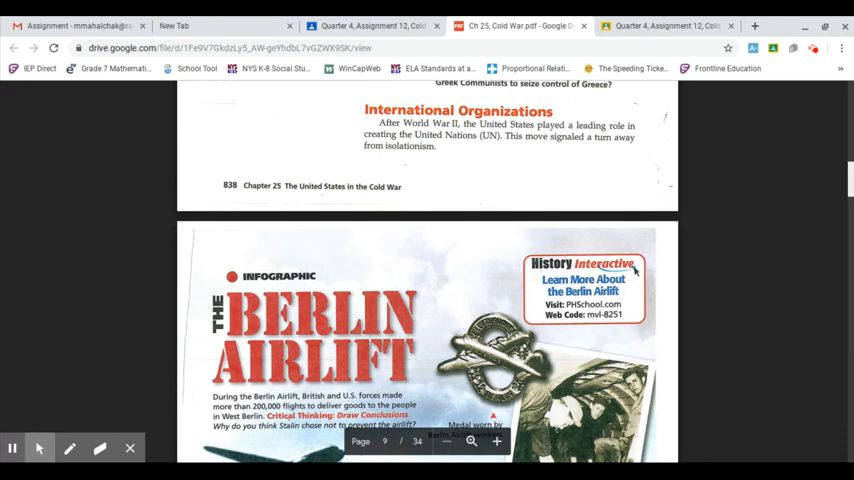
scroll(down, 3)
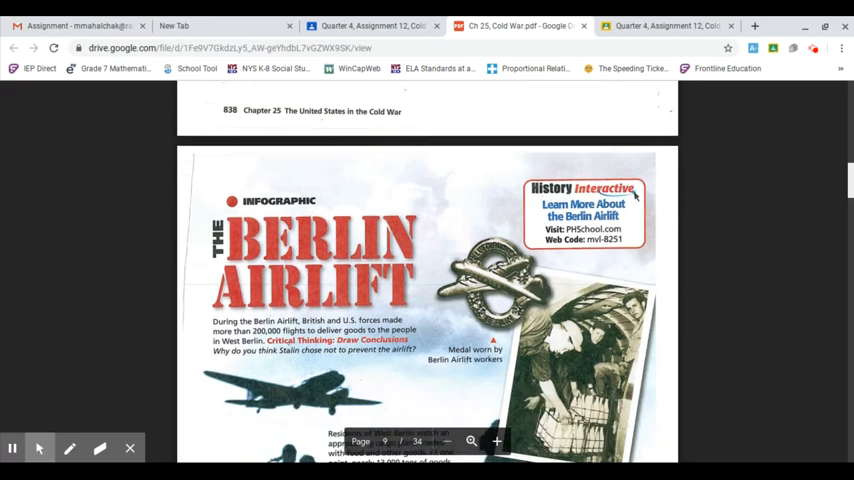
Scroll past the Cold War in Europe map to the United Nations and NATO passages on page 840
scroll(down, 3)
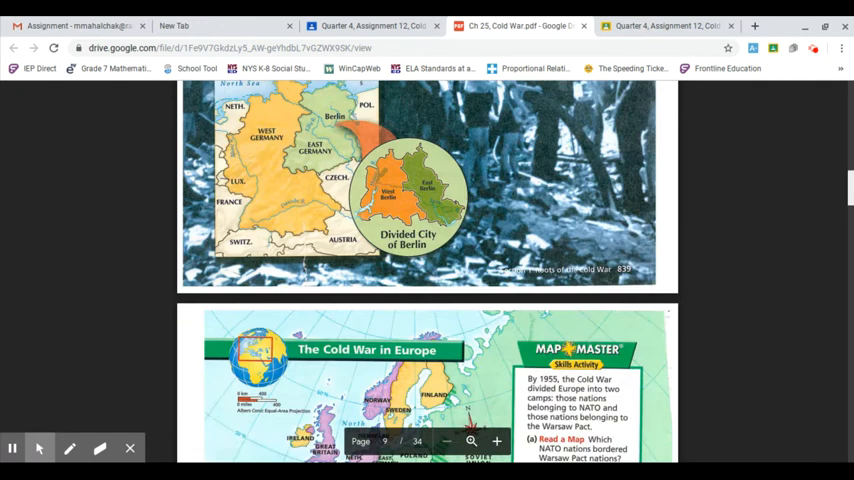
scroll(down, 3)
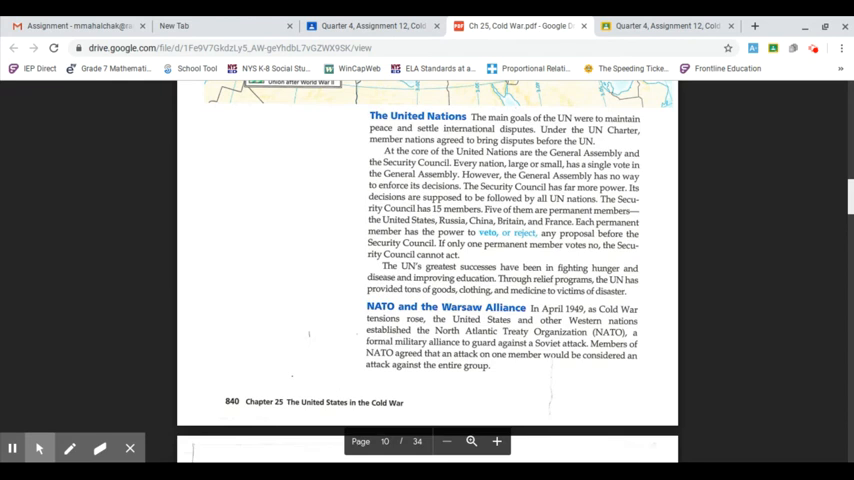
Scroll down to the Warsaw Pact paragraph and The Shocks of 1949 heading
scroll(down, 3)
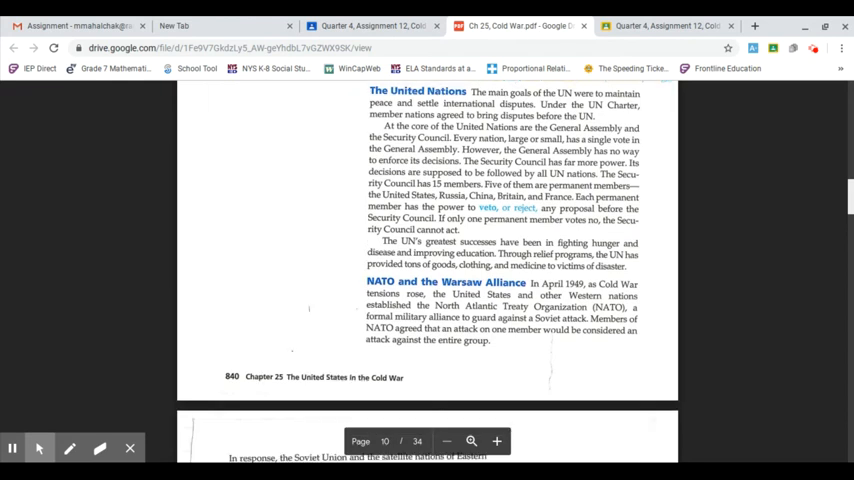
scroll(down, 3)
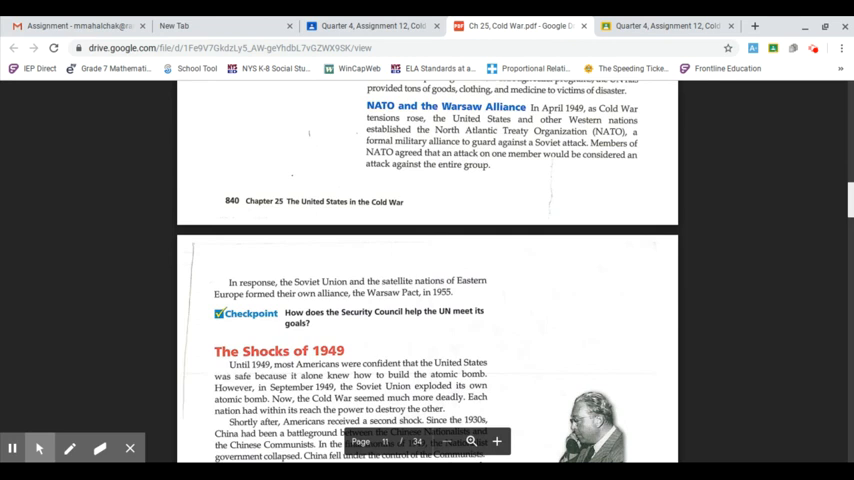
Scroll the Cold War PDF down to the Looking Back and Ahead paragraph and Section 1 Check Your Progress questions
scroll(down, 3)
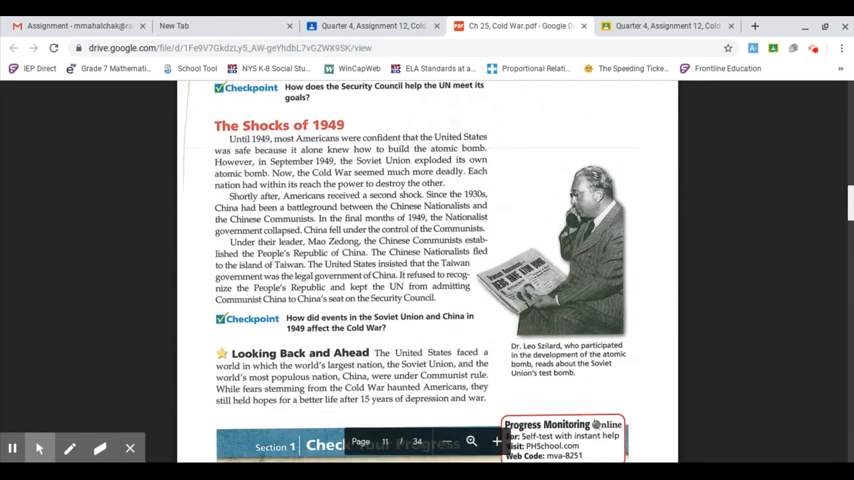
scroll(down, 3)
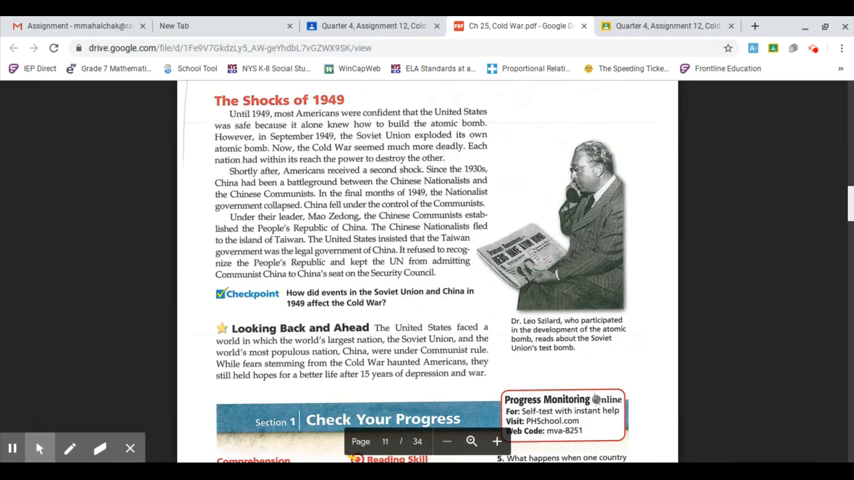
scroll(down, 3)
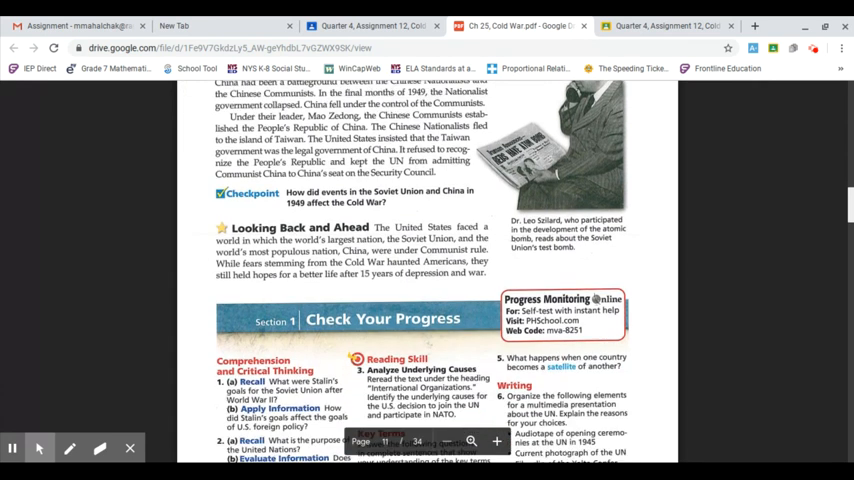